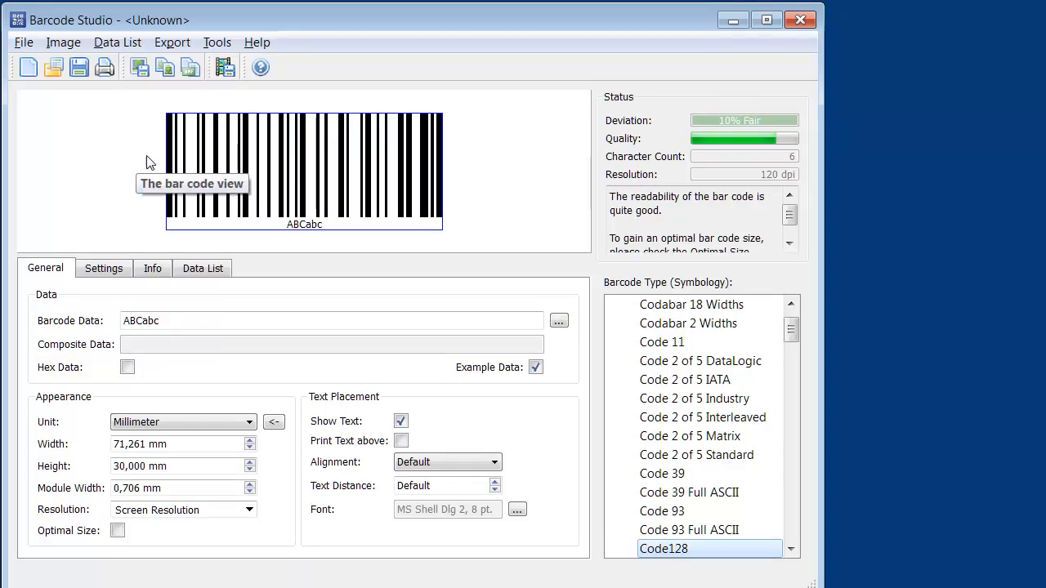
pyautogui.moveTo(196, 161)
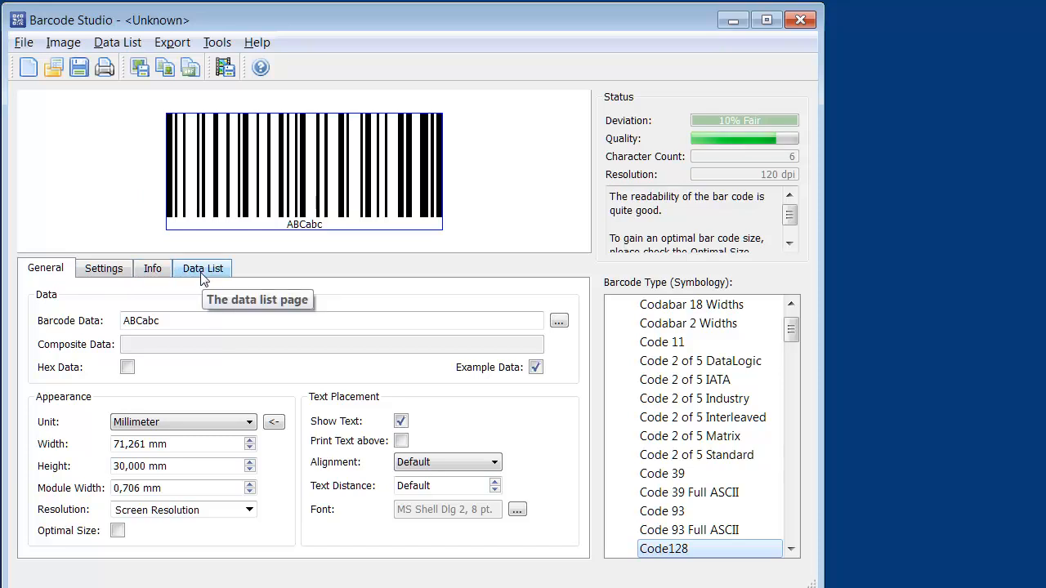
pyautogui.moveTo(609, 298)
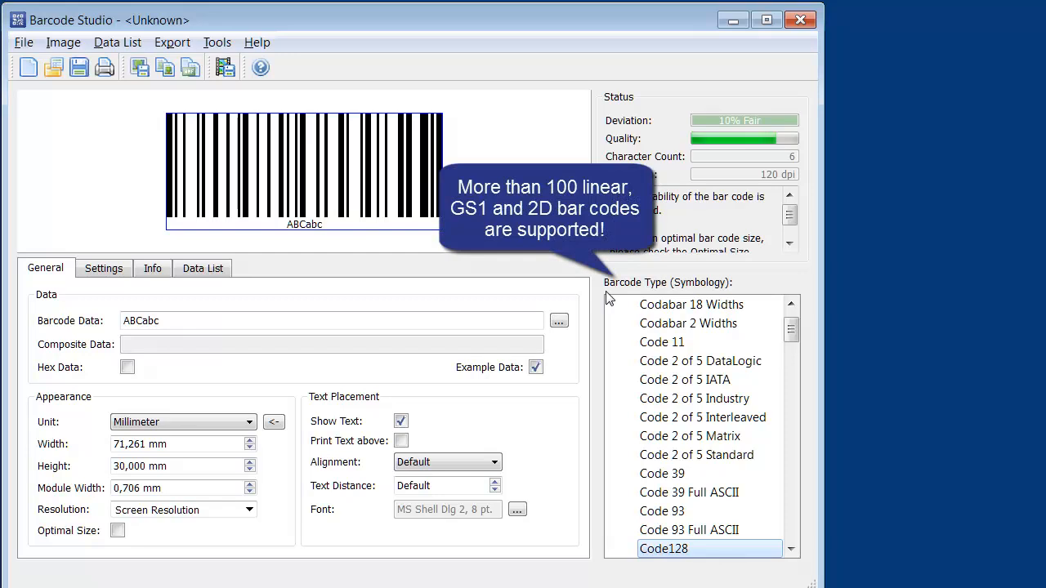
pyautogui.moveTo(608, 298)
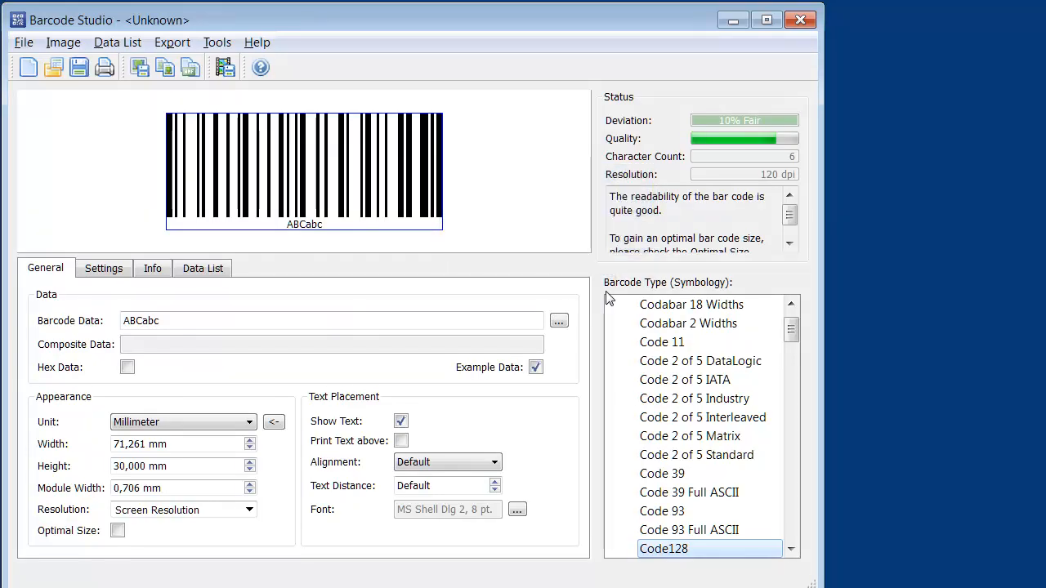
pyautogui.moveTo(647, 134)
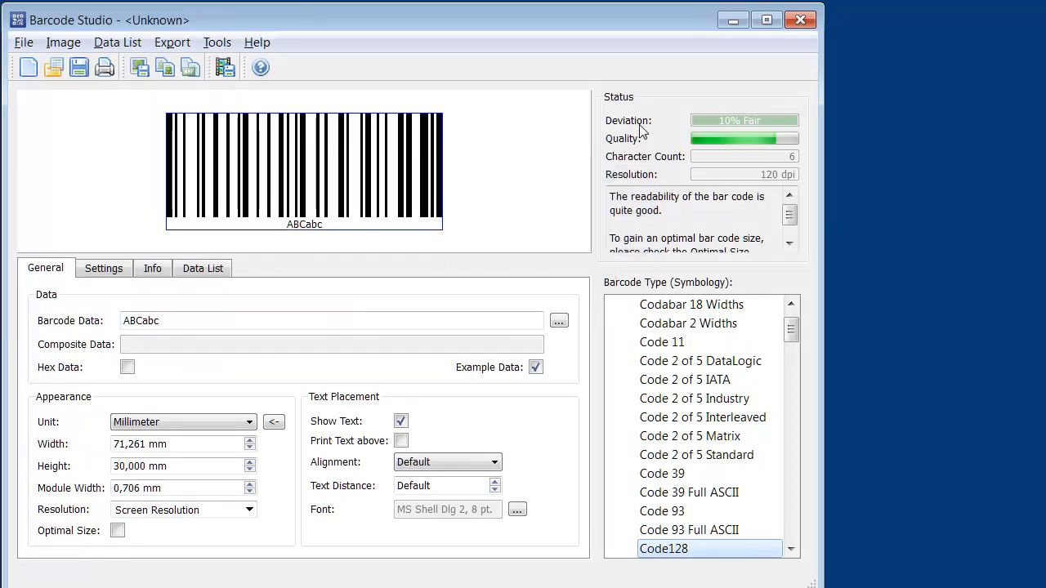
pyautogui.moveTo(642, 132)
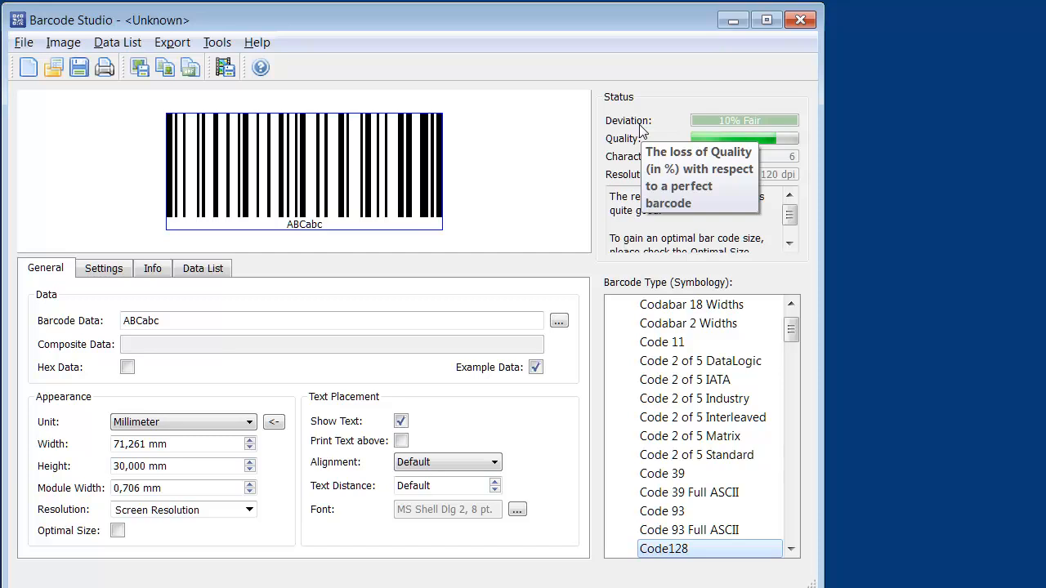
pyautogui.moveTo(646, 143)
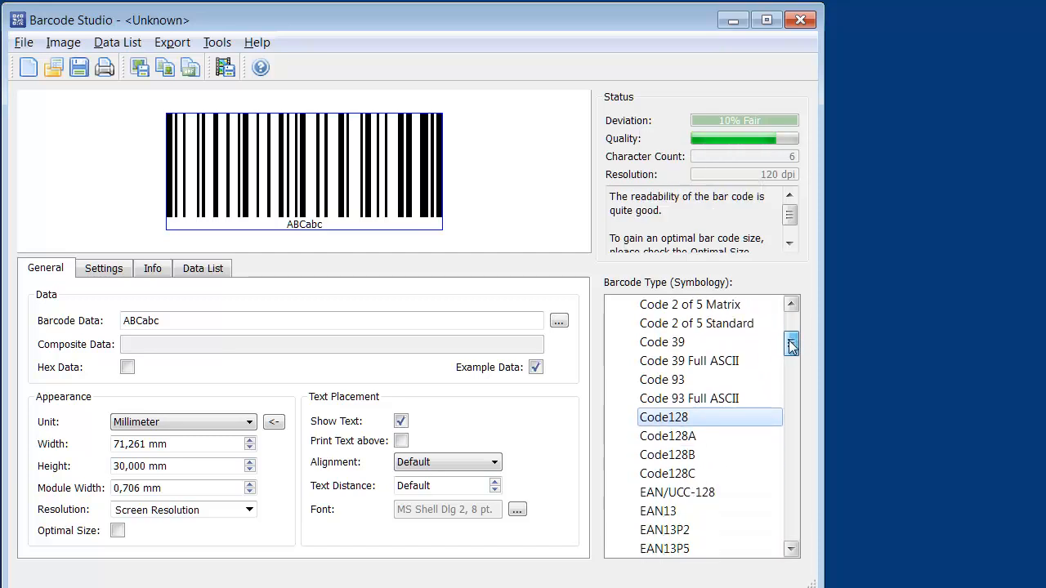
pyautogui.click(677, 398)
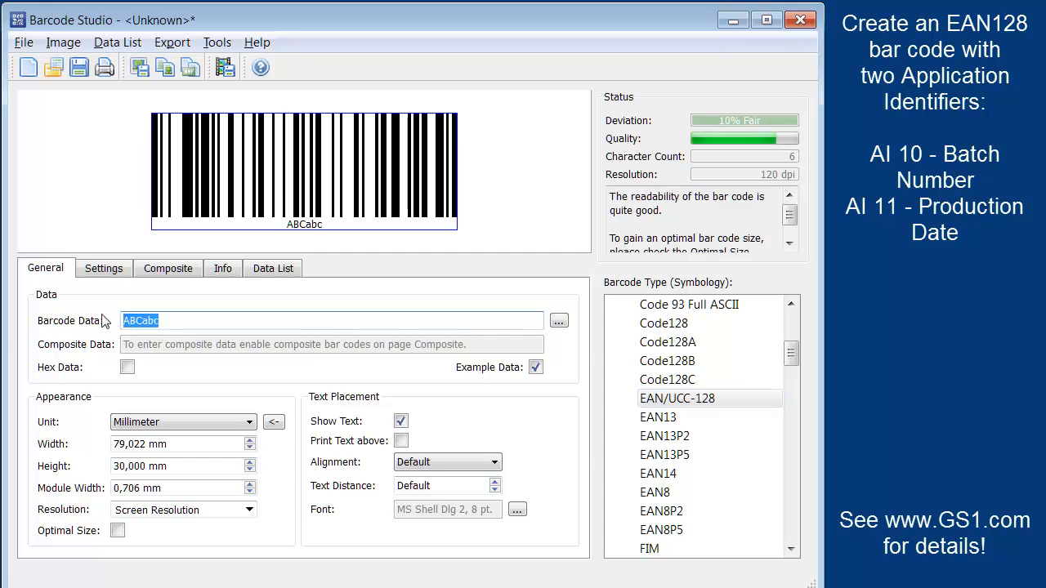
pyautogui.write('101234567811100')
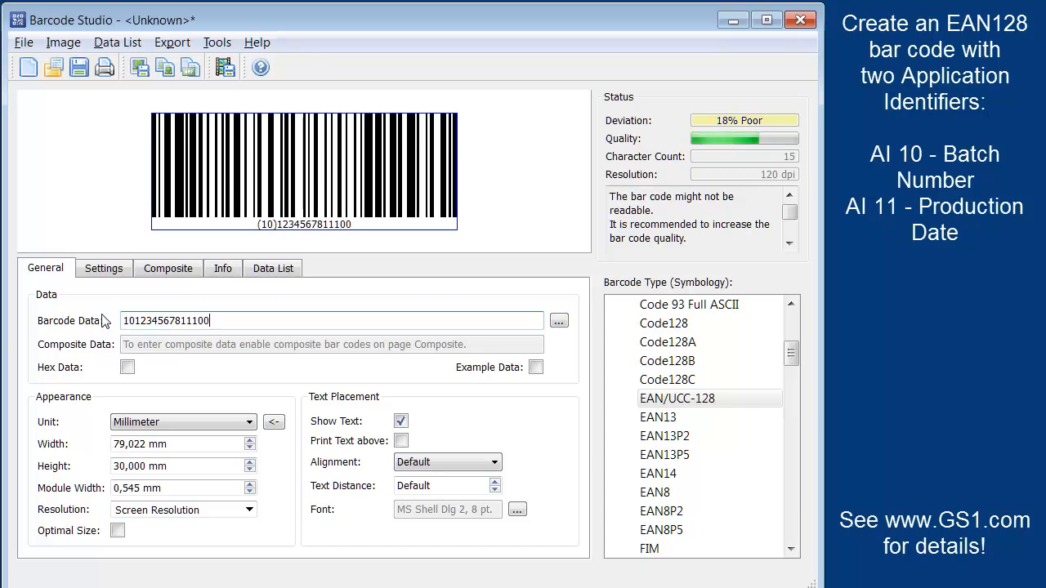
pyautogui.write('311')
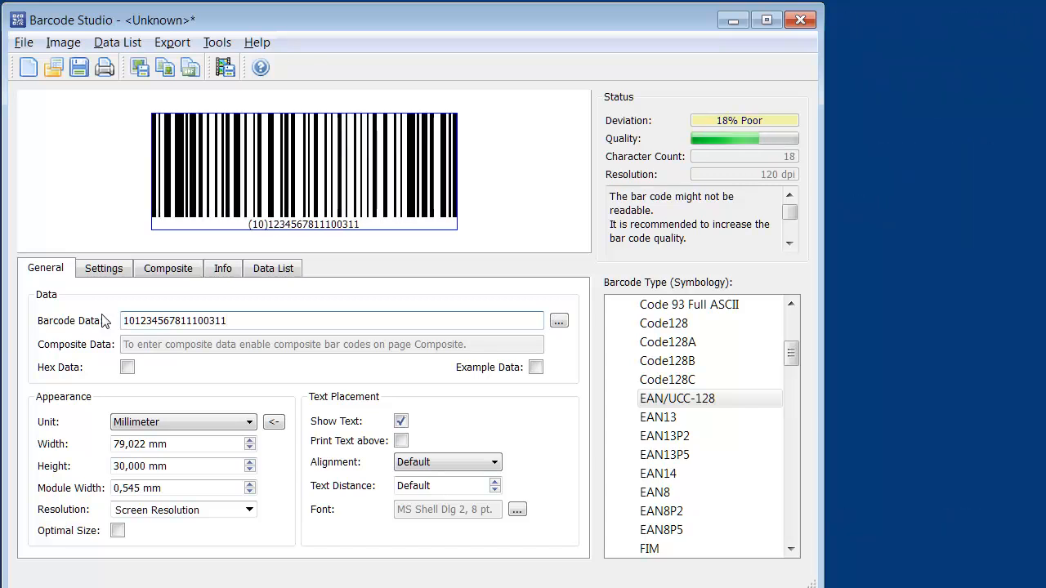
pyautogui.moveTo(262, 238)
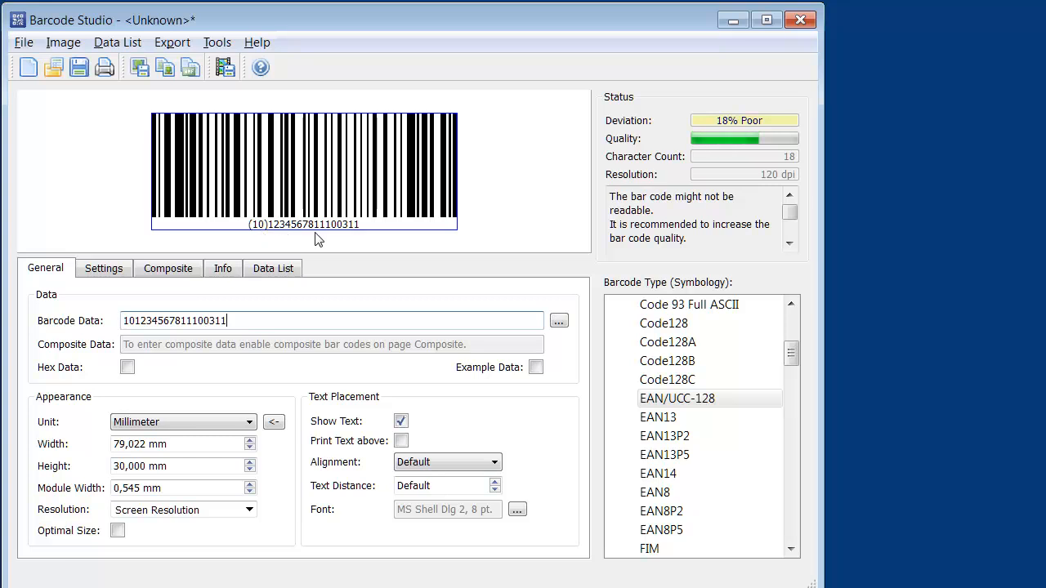
pyautogui.moveTo(323, 248)
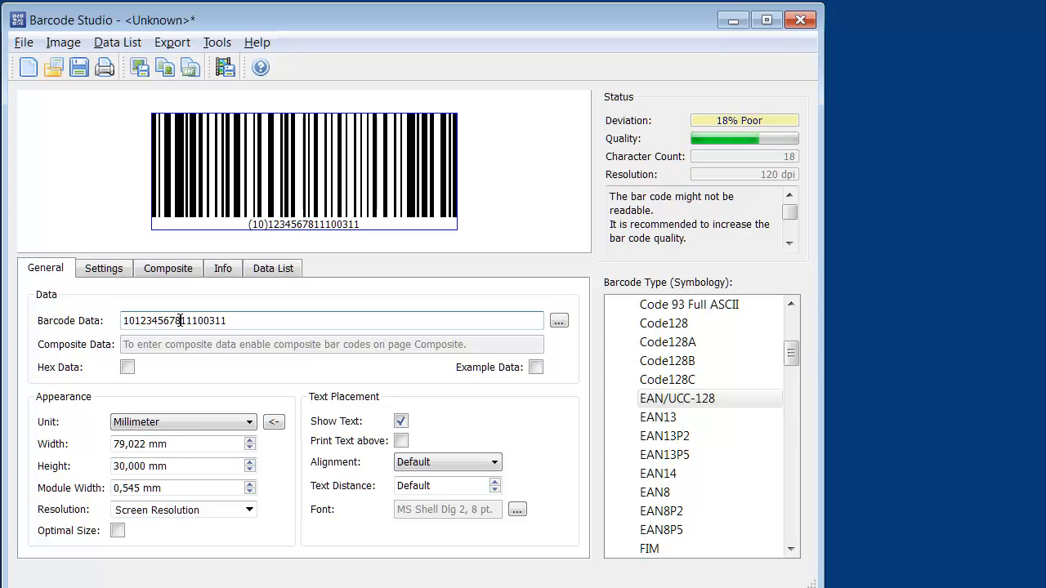
# Insert an FNC1 separator after batch 12345678 and accept the escape-sequences notice.
pyautogui.rightClick(188, 320)
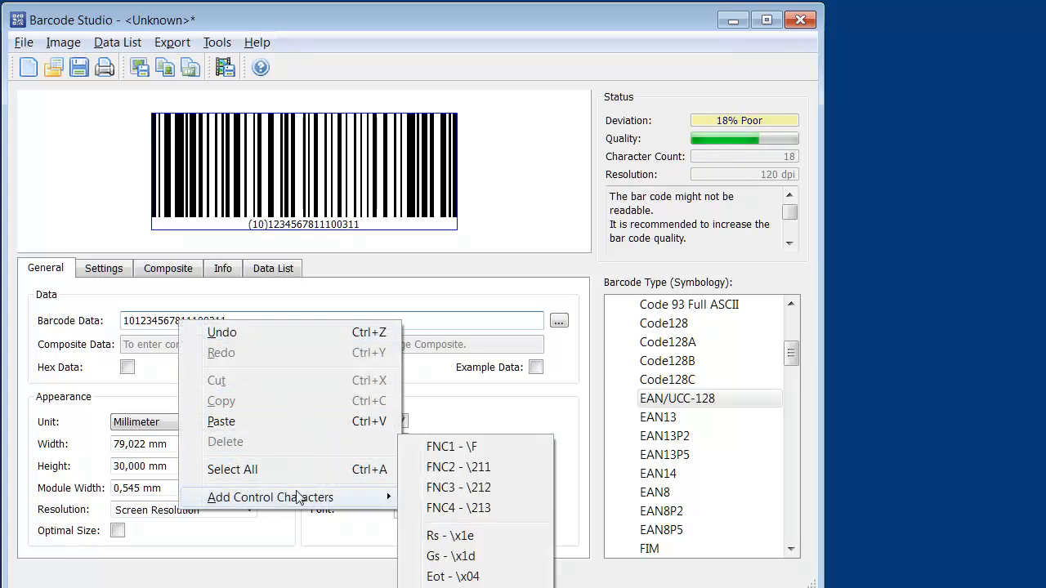
pyautogui.click(449, 447)
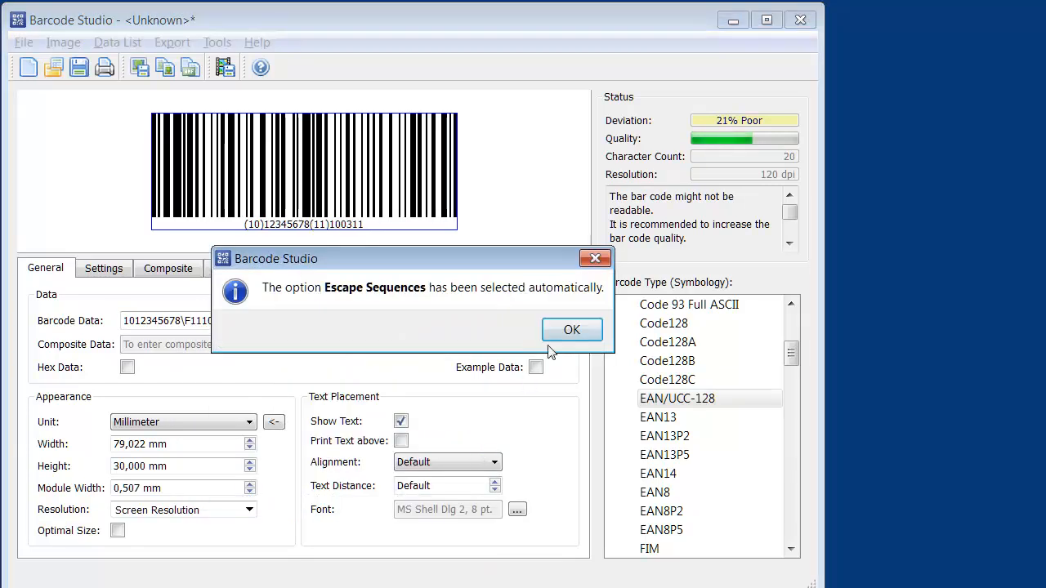
pyautogui.click(572, 329)
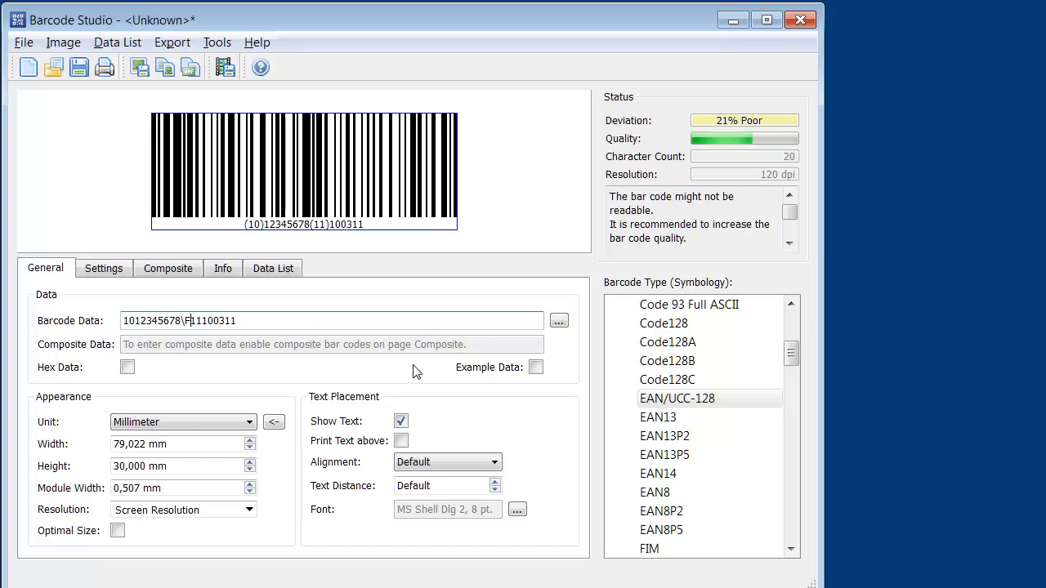
pyautogui.moveTo(423, 363)
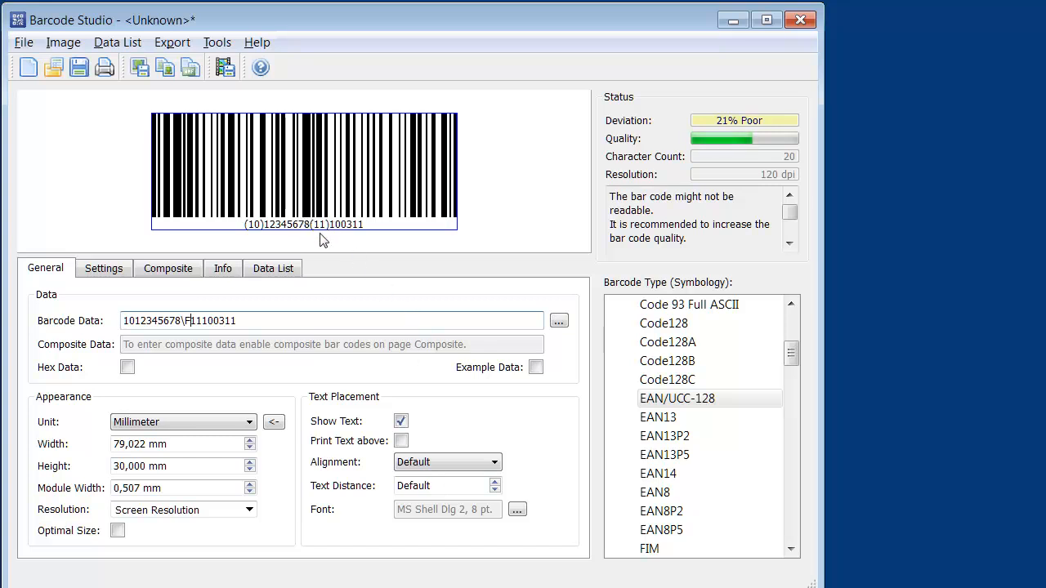
pyautogui.moveTo(325, 237)
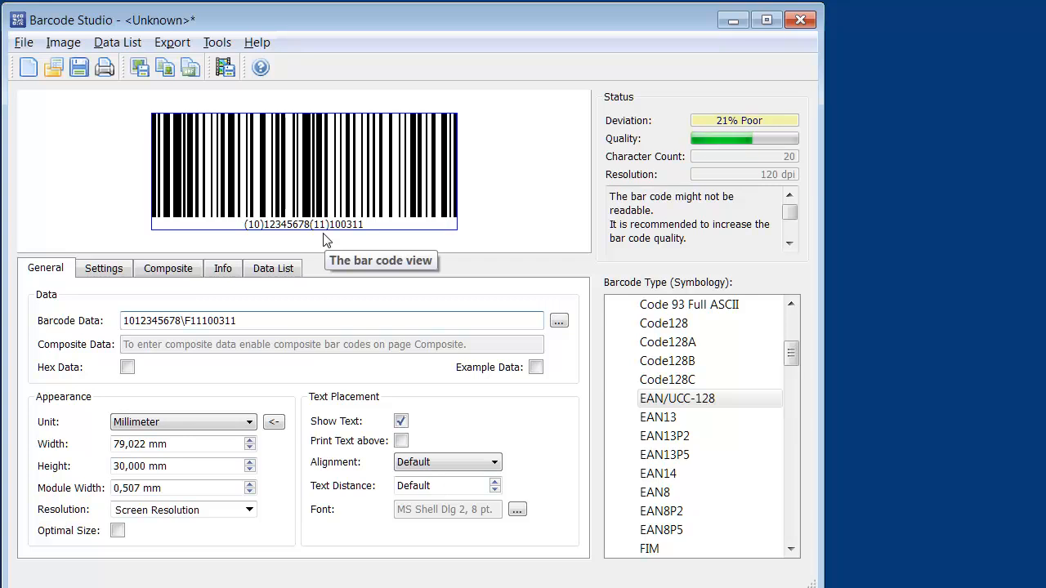
pyautogui.moveTo(336, 248)
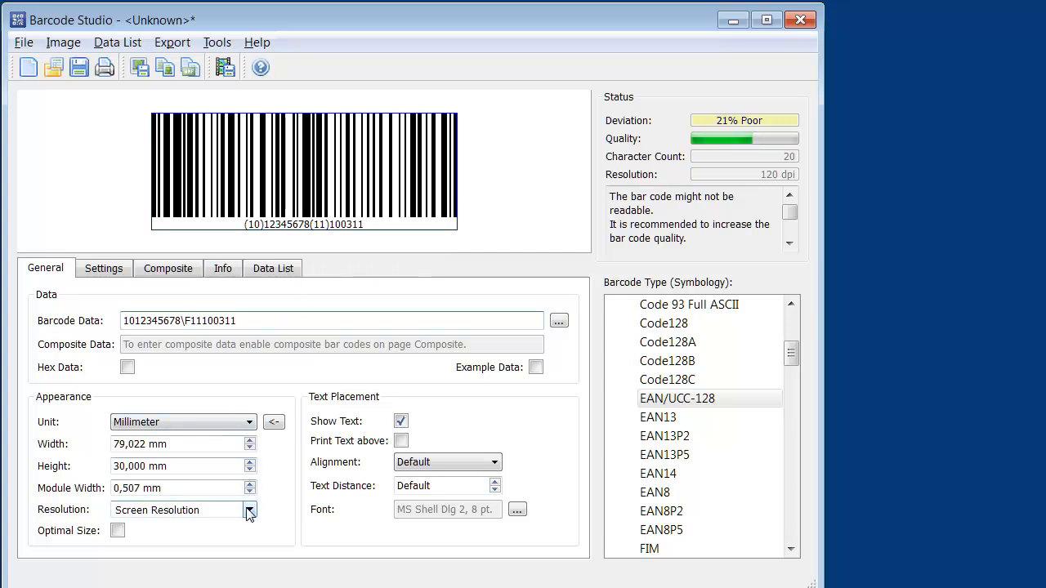
pyautogui.click(249, 511)
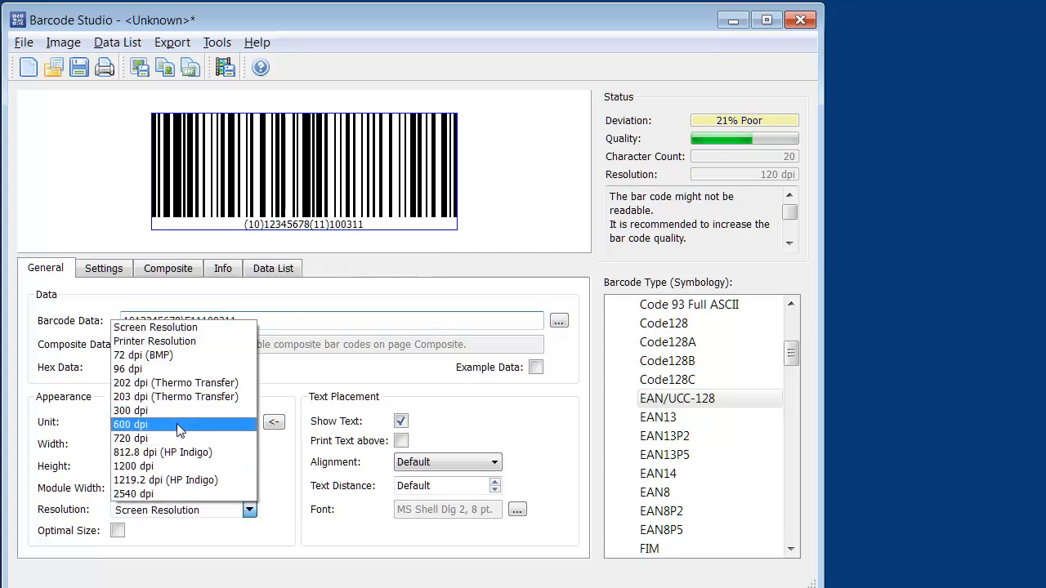
pyautogui.click(131, 424)
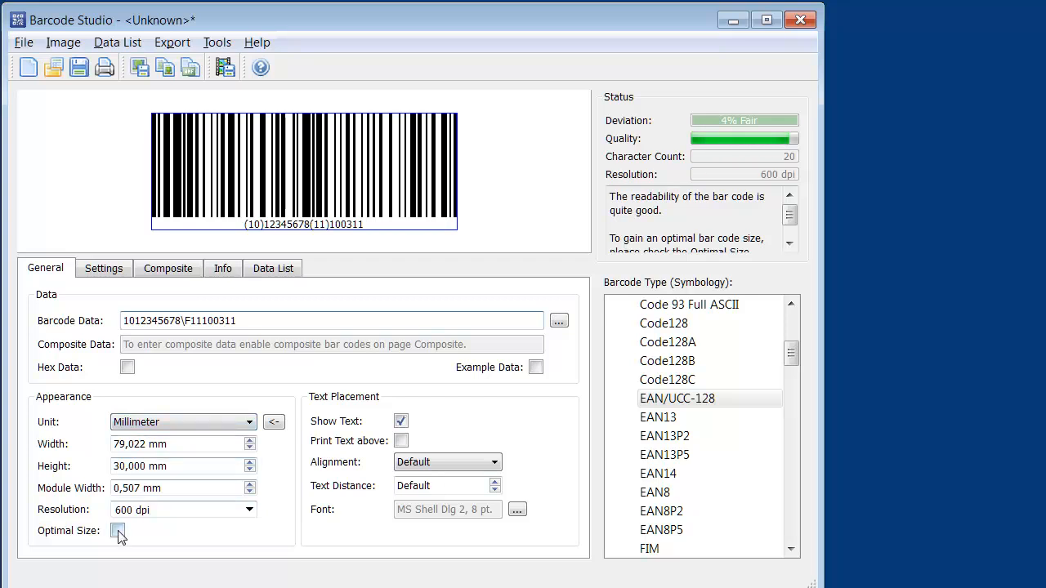
pyautogui.click(117, 531)
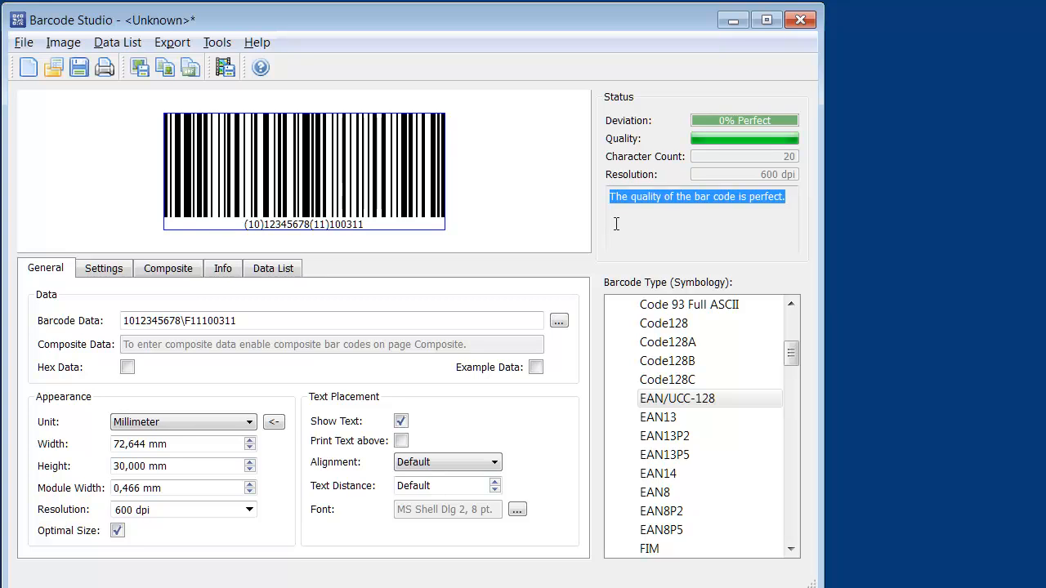
pyautogui.moveTo(58, 52)
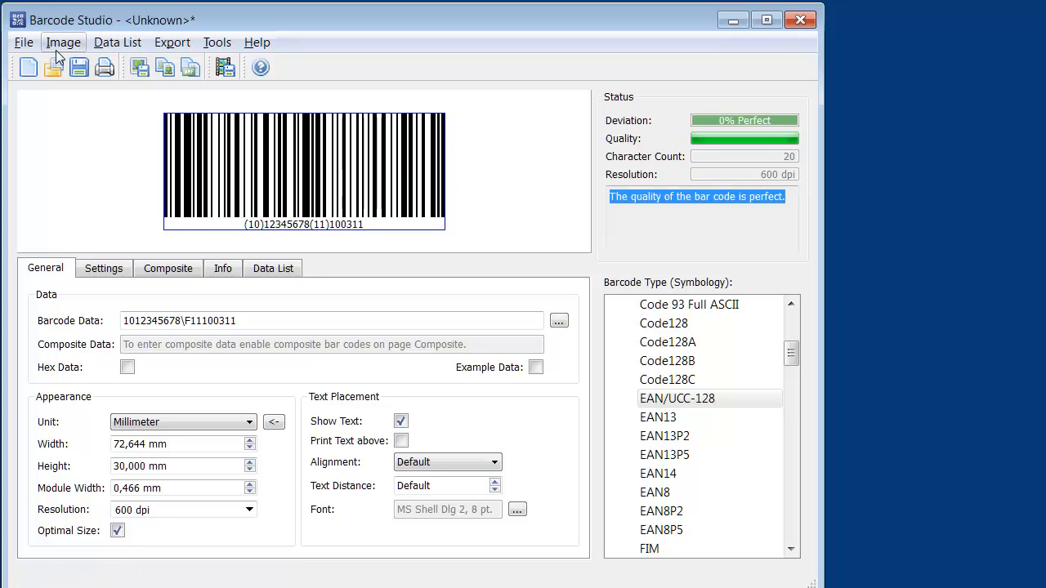
# Start exporting the barcode to a file from the Image menu.
pyautogui.click(68, 42)
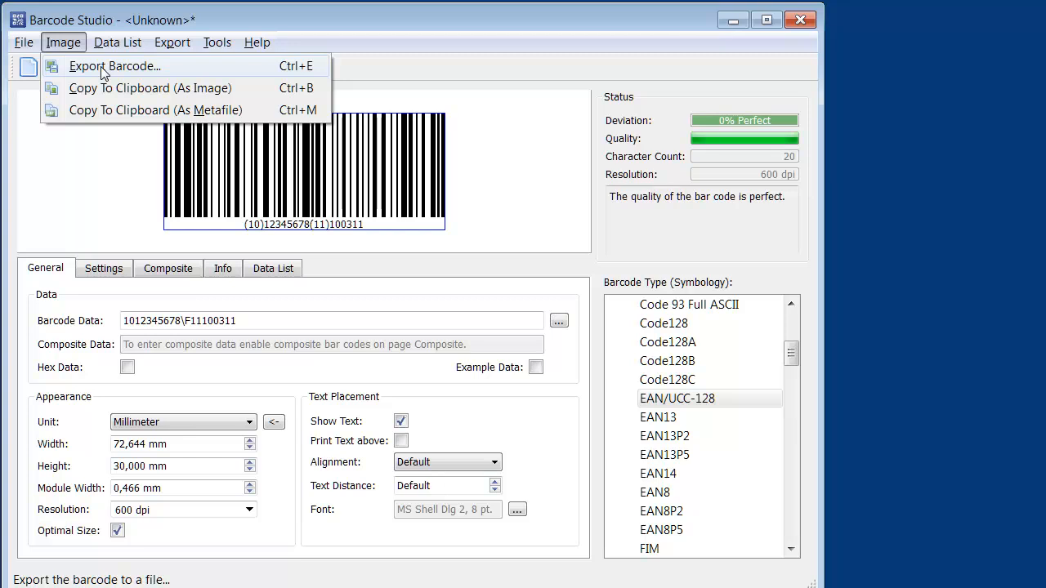
pyautogui.click(116, 65)
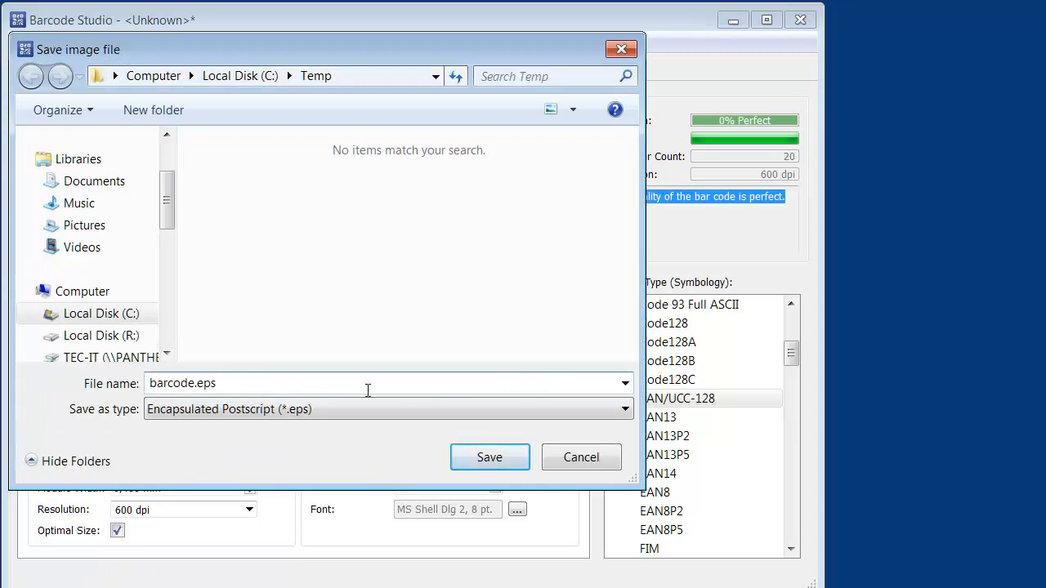
pyautogui.moveTo(624, 411)
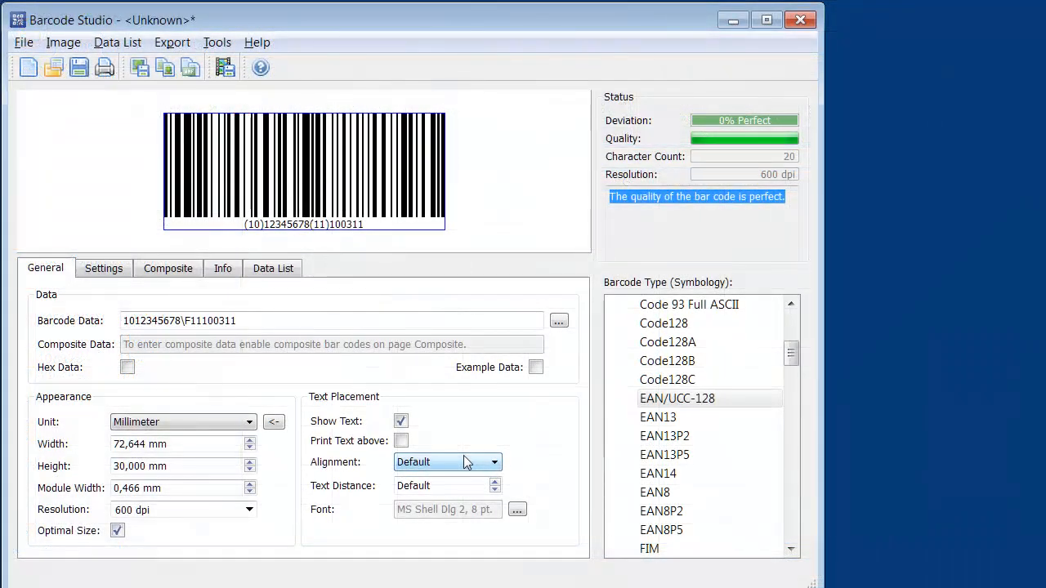
# Clear the existing data list entry and import C:\Temp\barcode-data.csv.
pyautogui.click(273, 268)
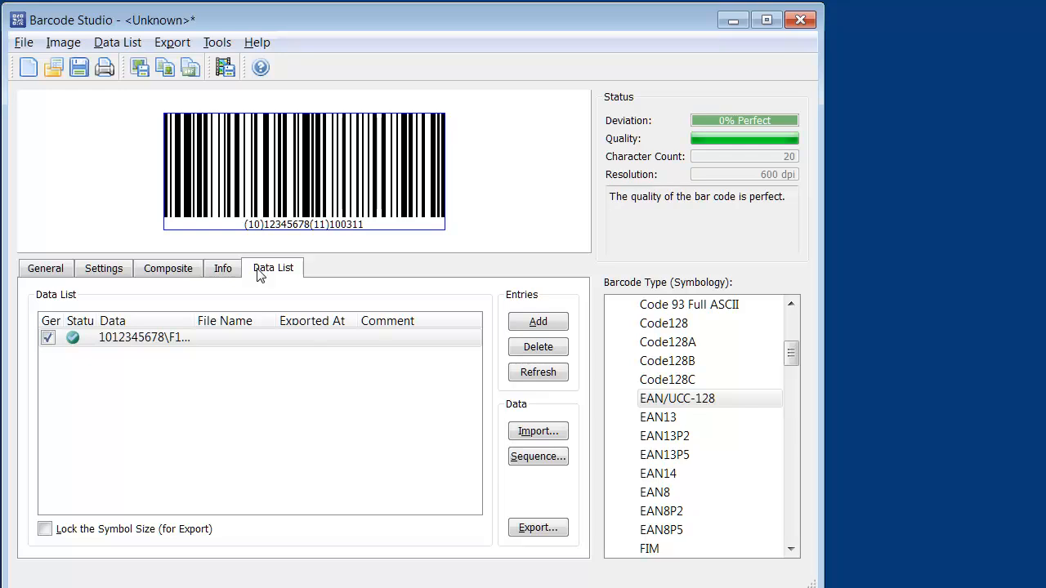
pyautogui.click(384, 338)
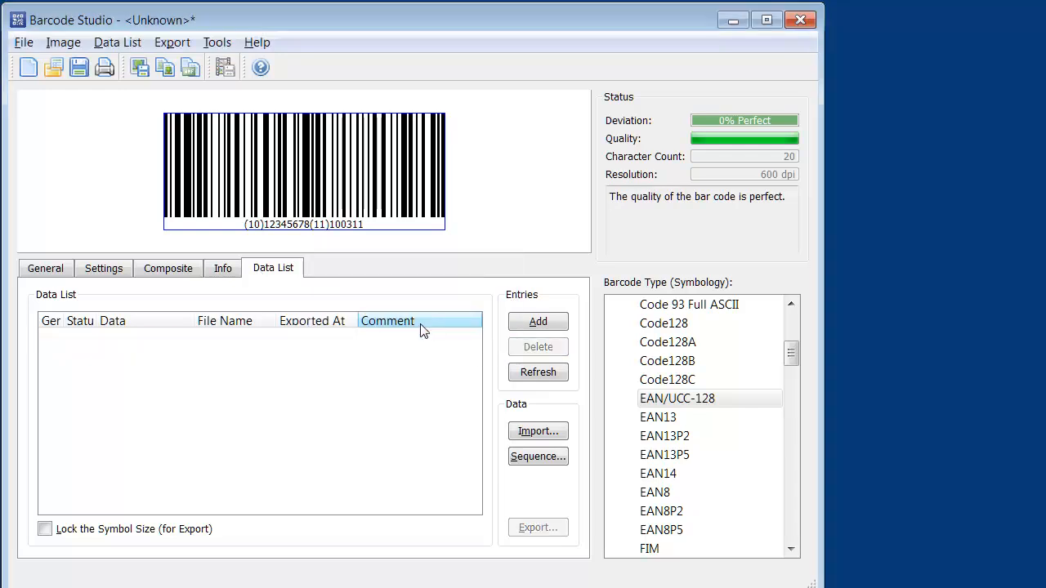
pyautogui.click(538, 431)
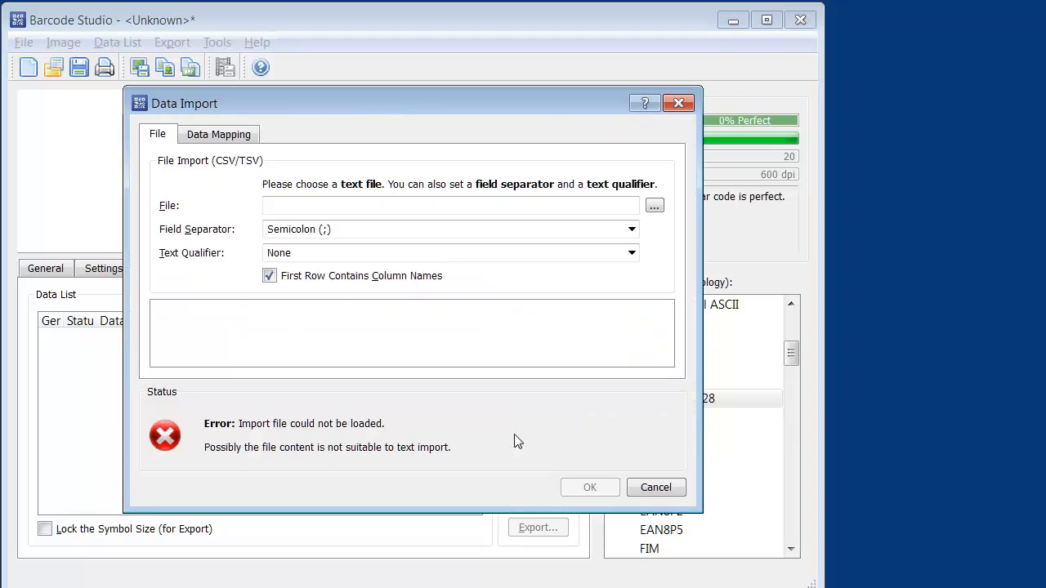
pyautogui.write('C')
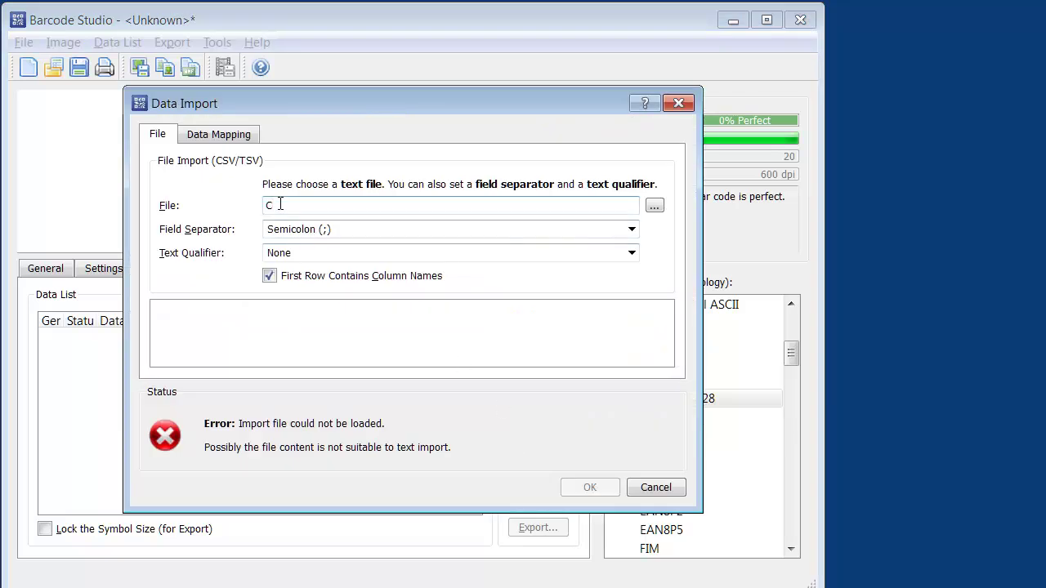
pyautogui.write(':\\Temp\\barcode-data.csv')
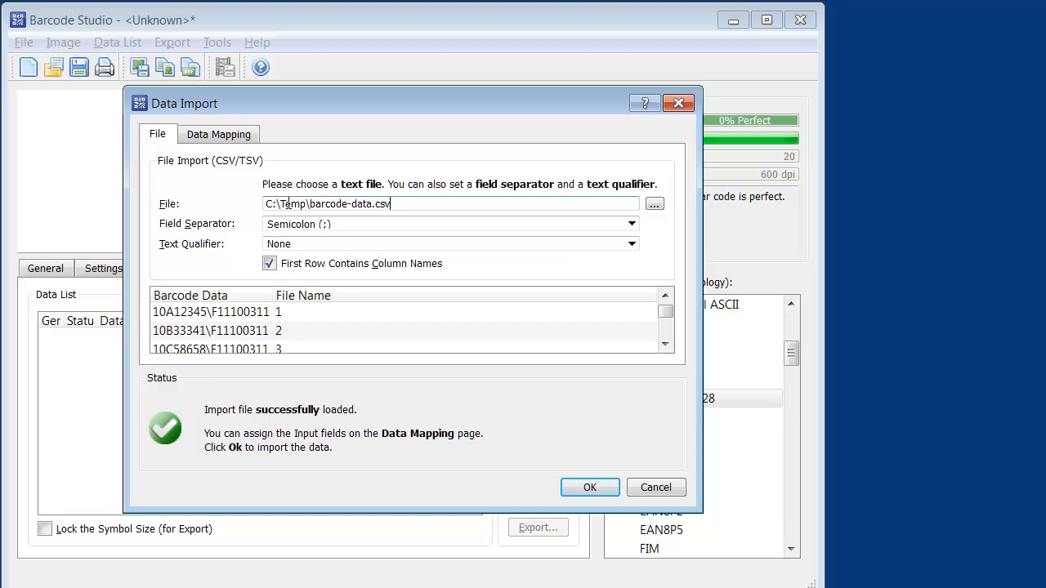
pyautogui.moveTo(408, 304)
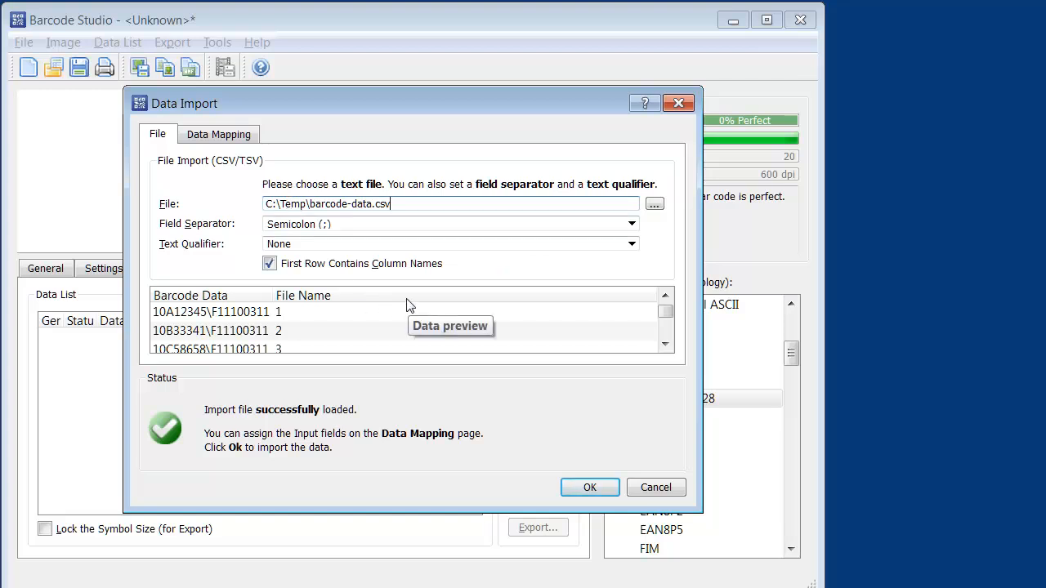
# Map file names to the CSV File Name column and import the ten rows.
pyautogui.click(218, 134)
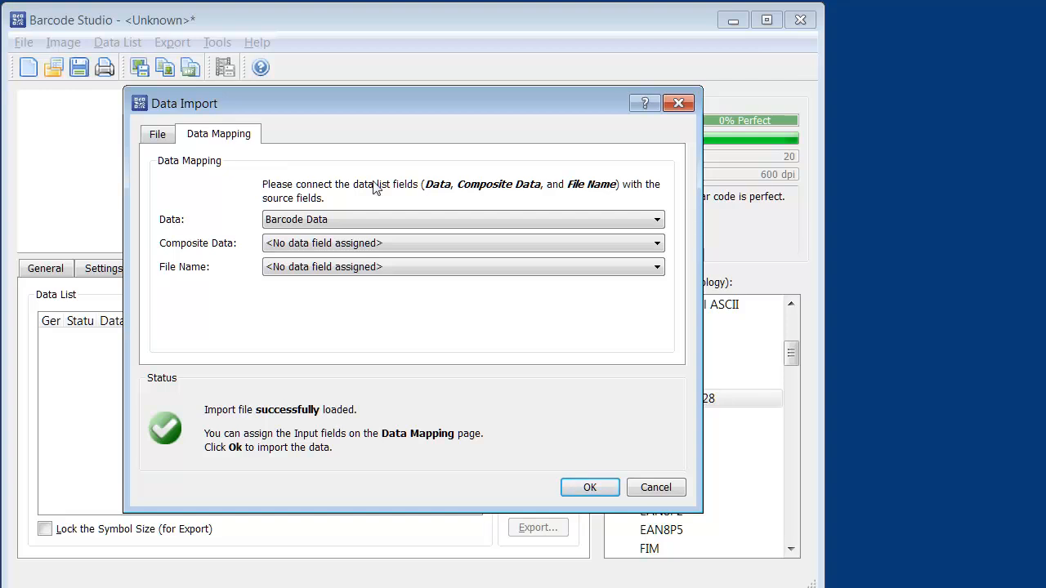
pyautogui.click(656, 267)
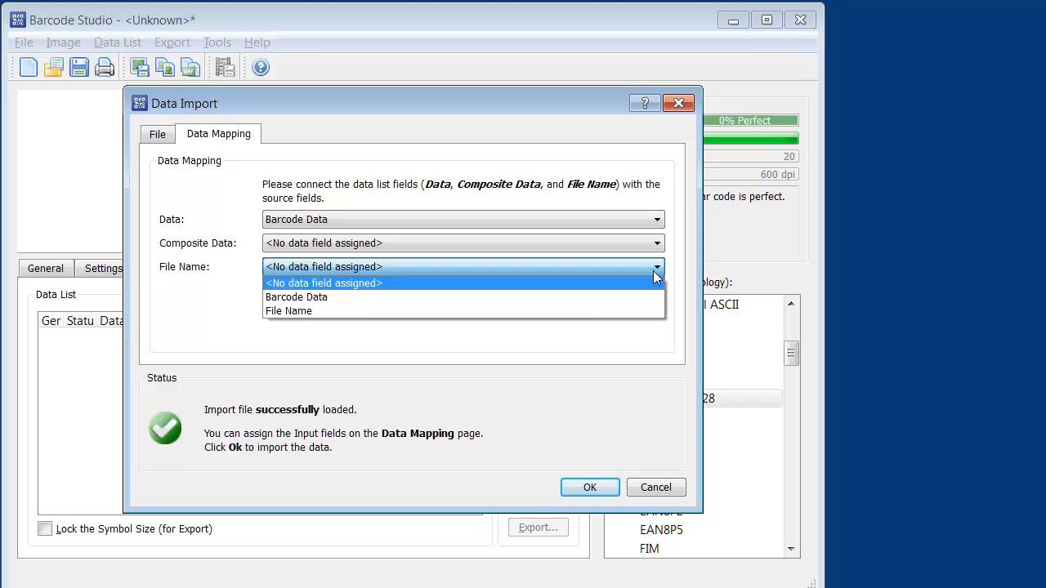
pyautogui.click(288, 310)
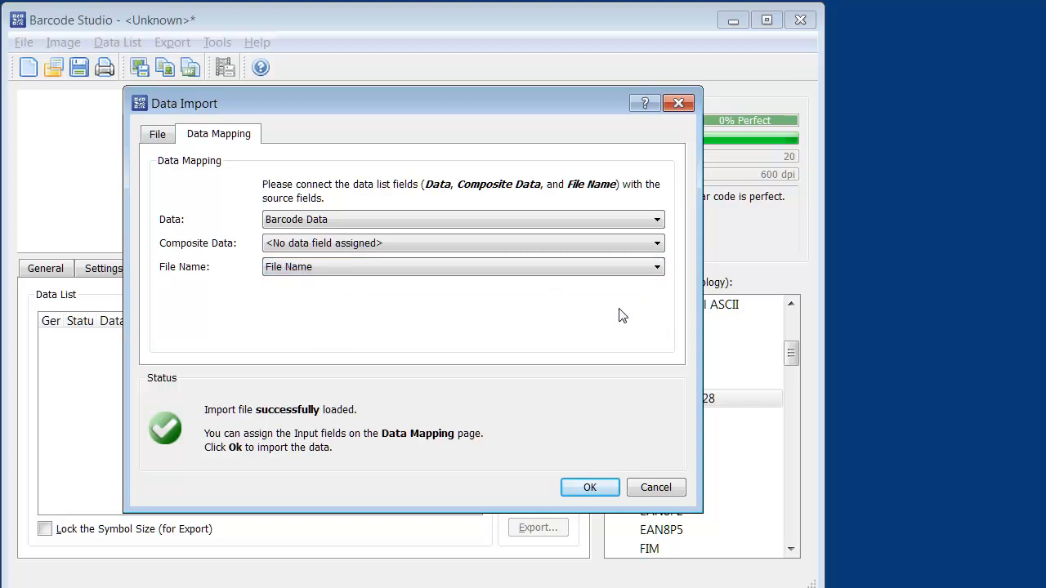
pyautogui.click(589, 487)
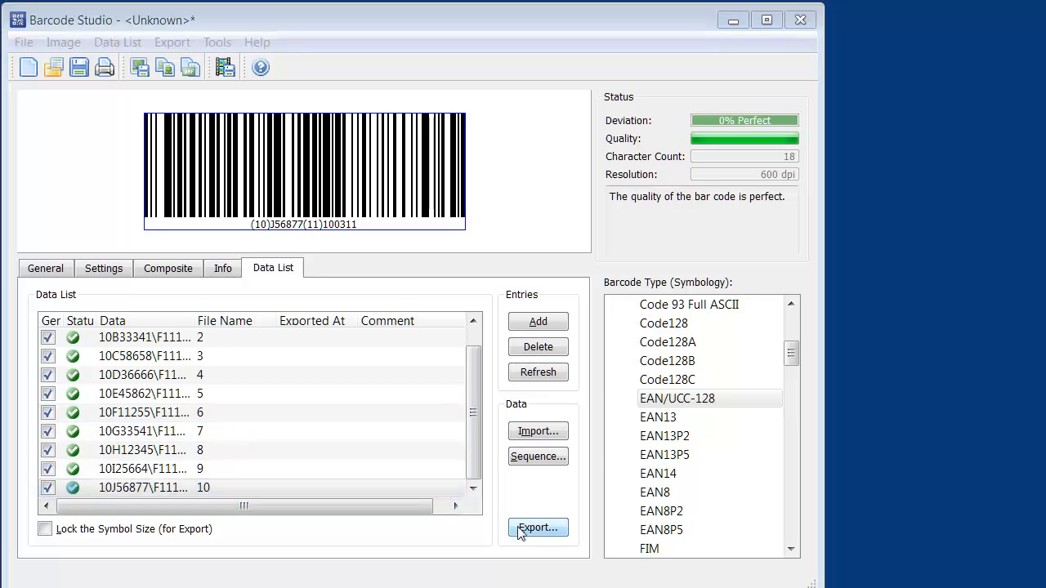
# Batch-export the ten barcodes as Bitmap (*.bmp) files to C:\Temp and dismiss the confirmation.
pyautogui.click(538, 527)
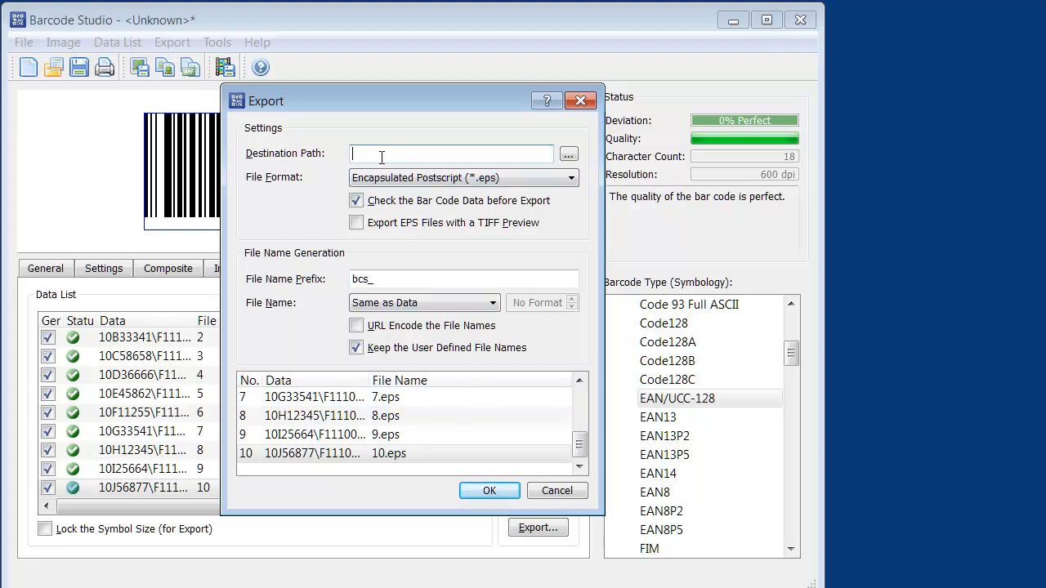
pyautogui.write('C:\\Temp')
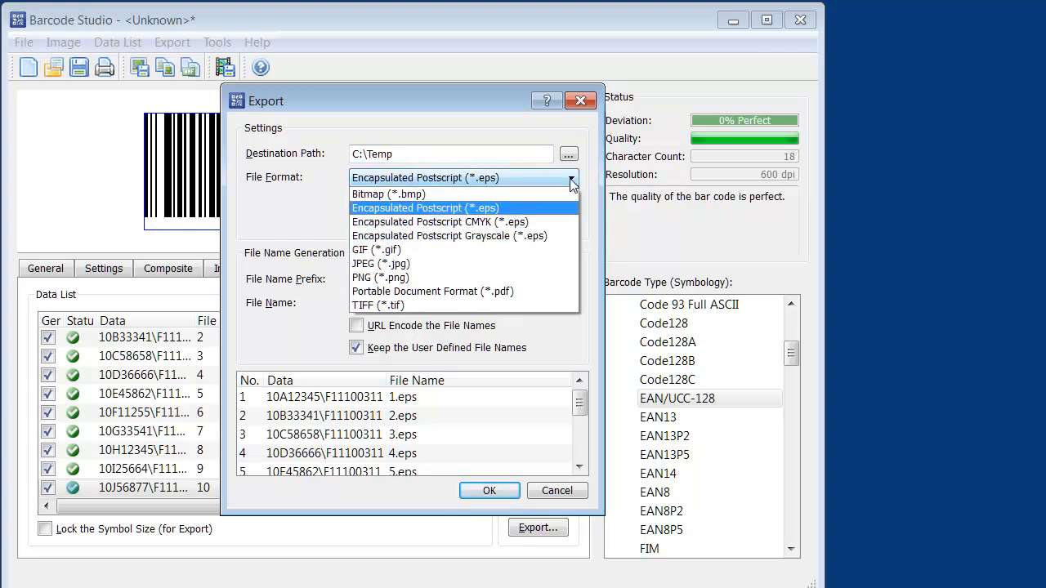
pyautogui.click(387, 193)
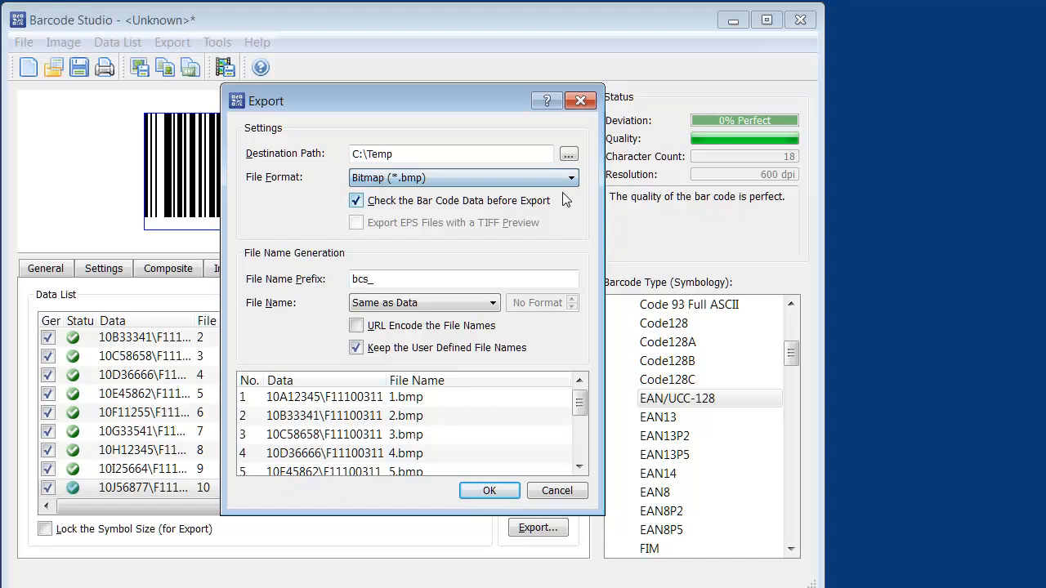
pyautogui.click(490, 490)
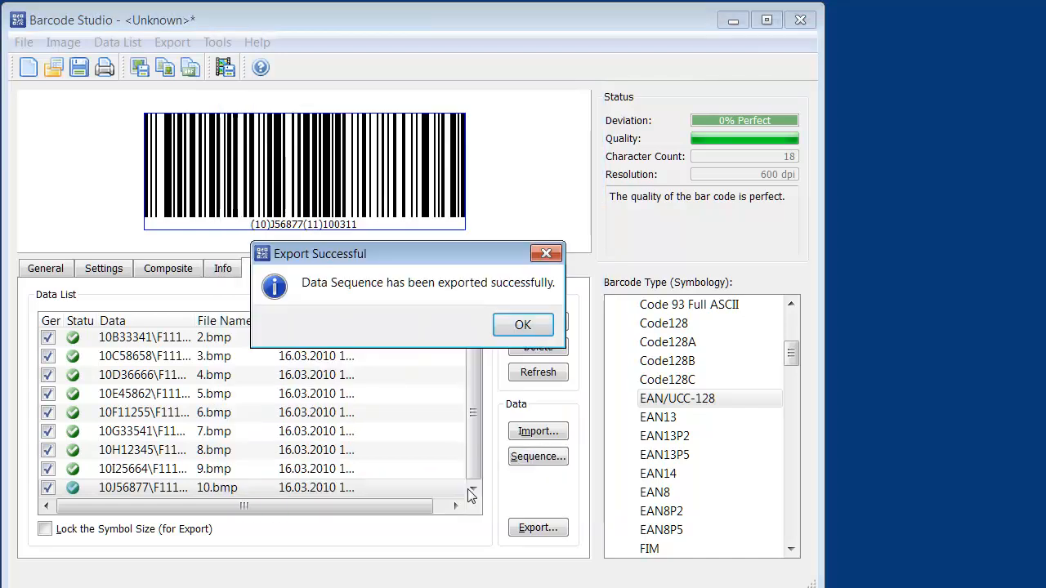
pyautogui.click(522, 325)
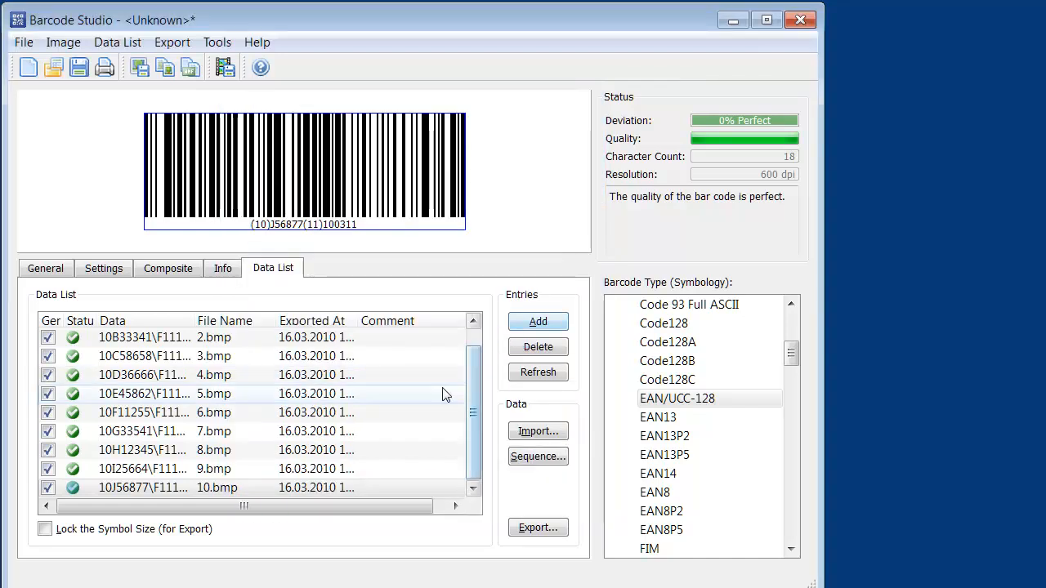